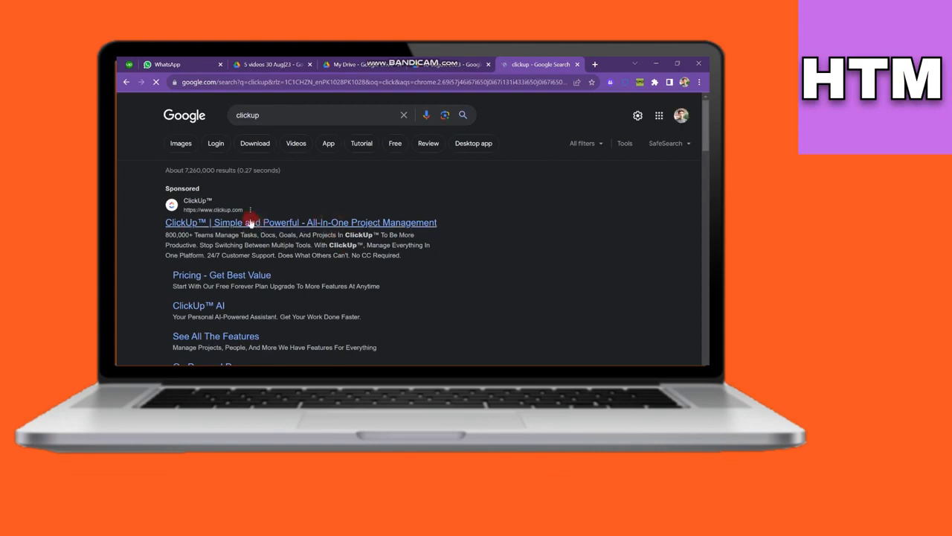
Open the sponsored ClickUp result and scroll through its homepage
{"action": "left_click", "coordinate": [301, 222]}
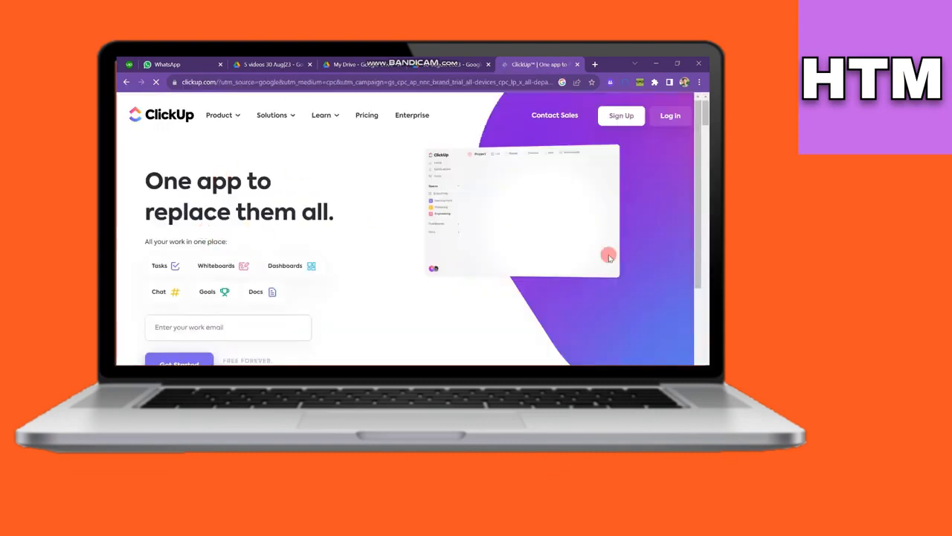
{"action": "scroll", "scroll_direction": "down", "scroll_amount": 3}
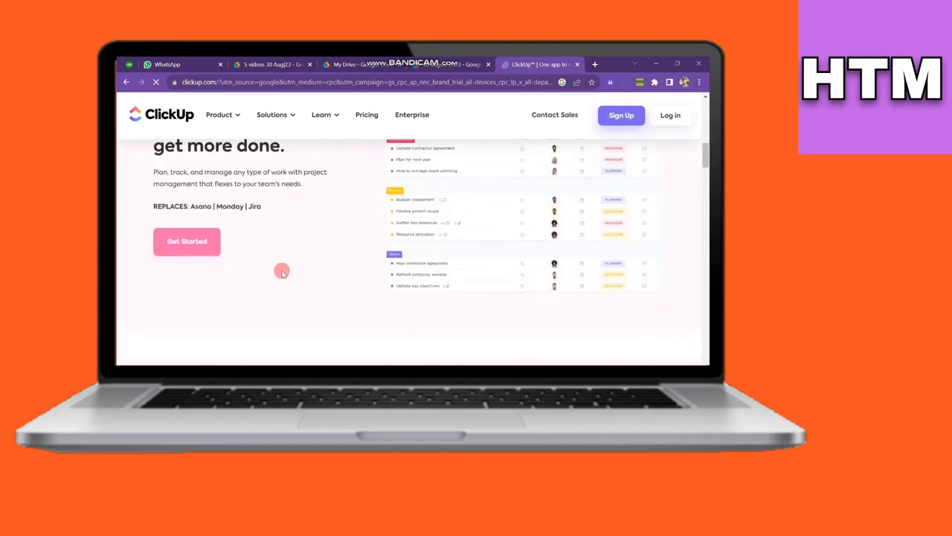
{"action": "scroll", "scroll_direction": "down", "scroll_amount": 3}
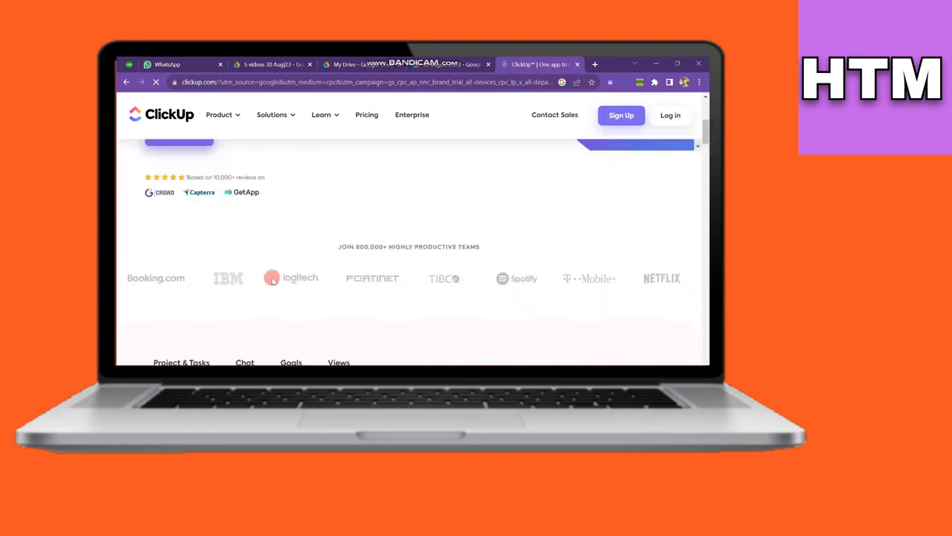
{"action": "mouse_move", "coordinate": [365, 285]}
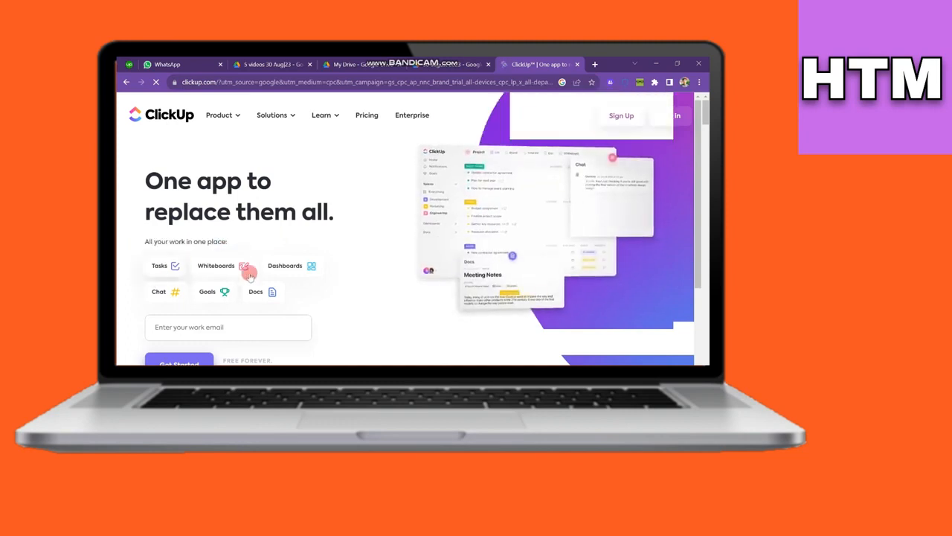
Browse the Product and Learn menus, then go to Pricing
{"action": "left_click", "coordinate": [219, 115]}
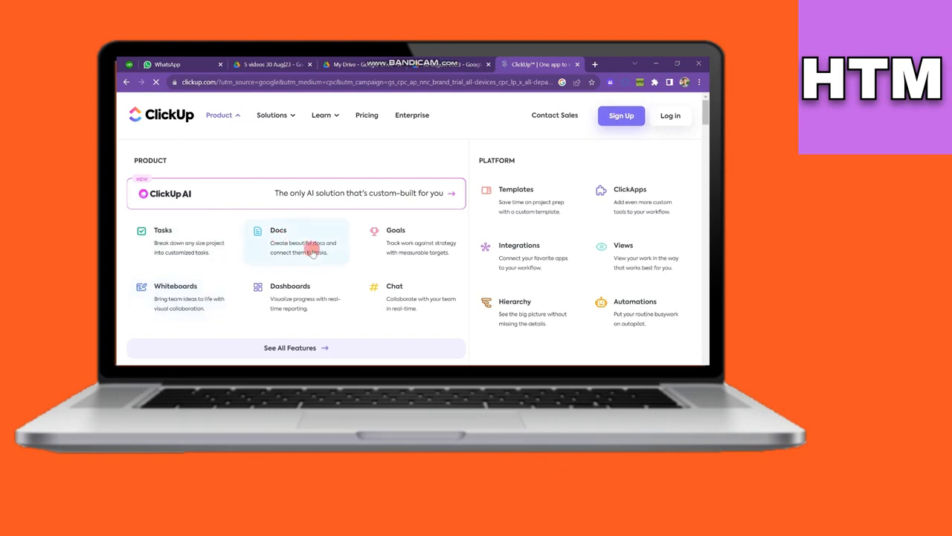
{"action": "left_click", "coordinate": [272, 114]}
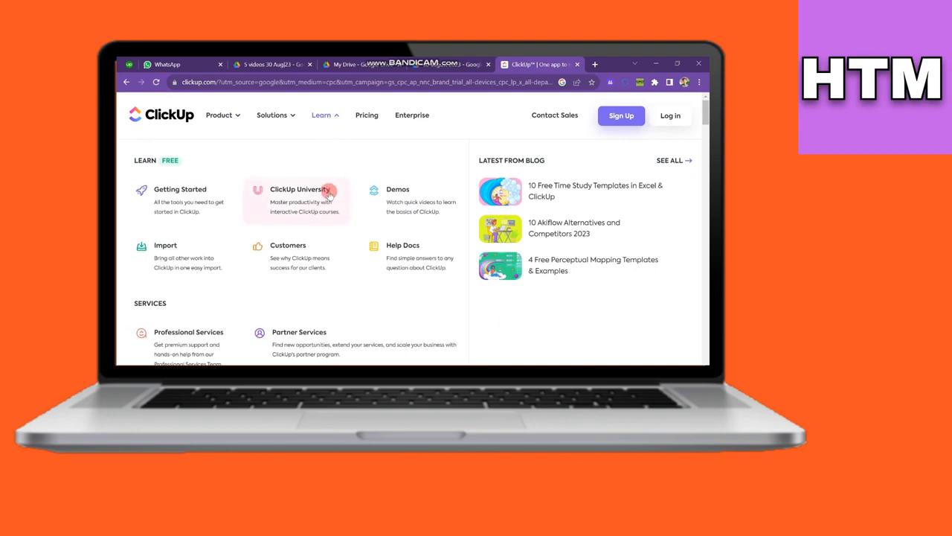
{"action": "left_click", "coordinate": [366, 114]}
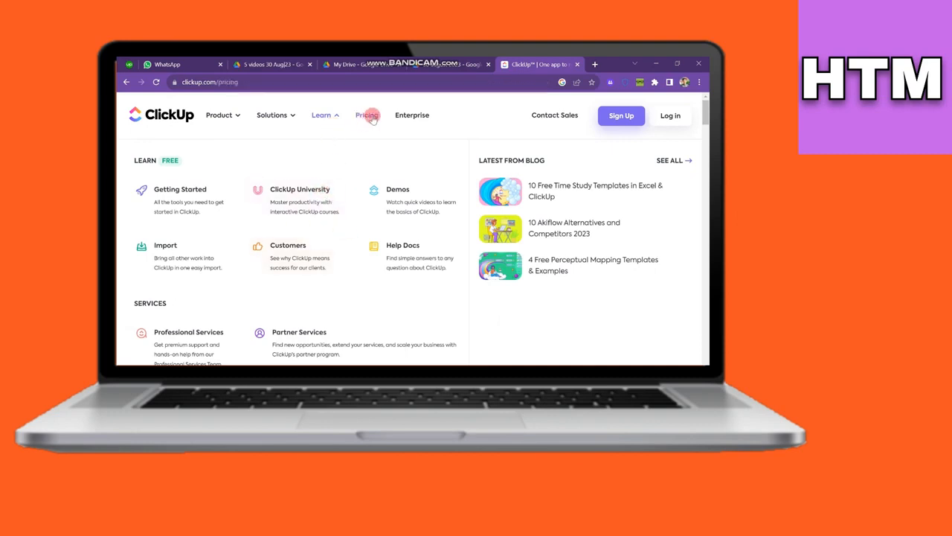
Scroll the pricing page through the Free, Unlimited, Business and Enterprise plans to ClickUp AI
{"action": "left_click", "coordinate": [366, 116]}
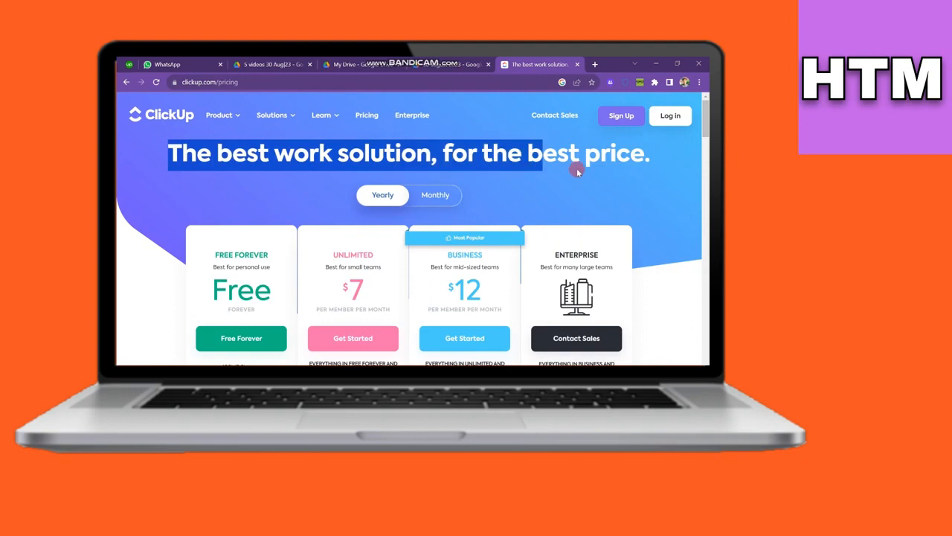
{"action": "left_click", "coordinate": [435, 195]}
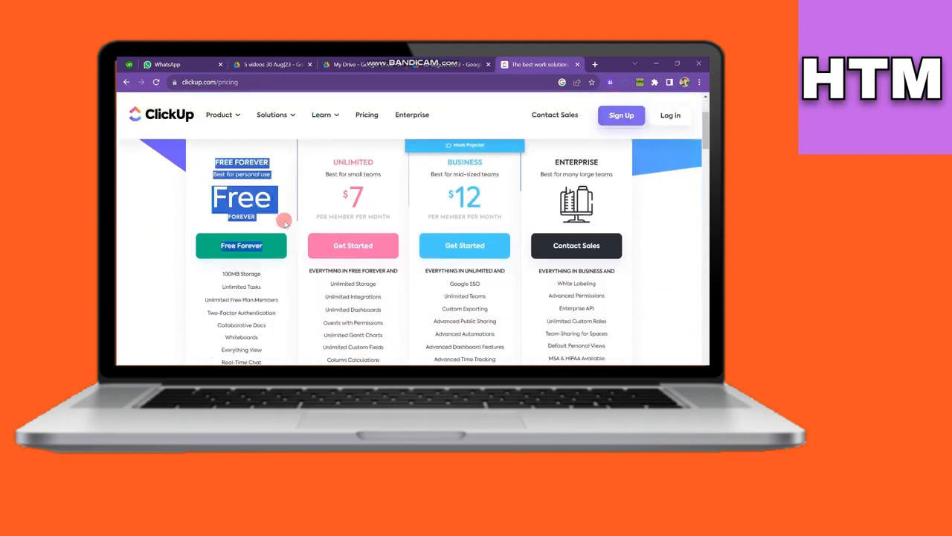
{"action": "scroll", "scroll_direction": "down", "scroll_amount": 3}
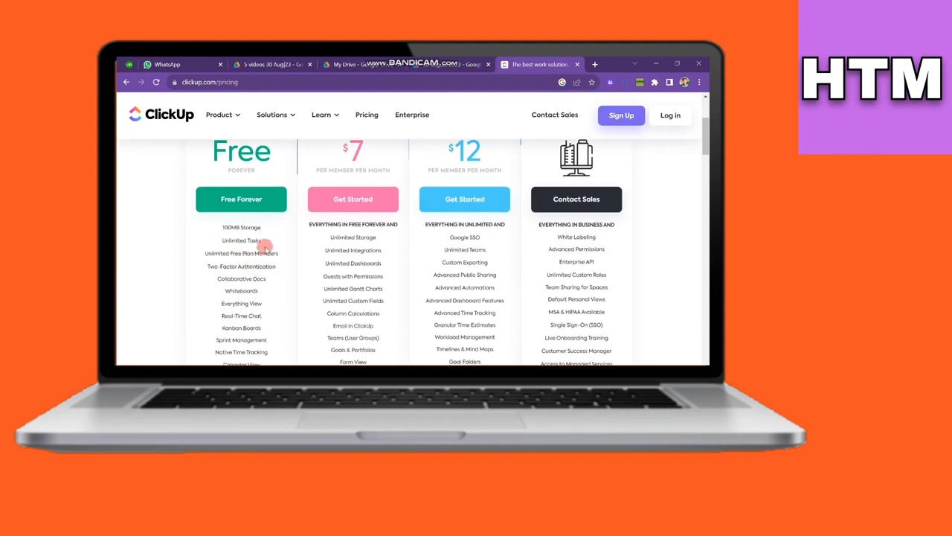
{"action": "scroll", "scroll_direction": "down", "scroll_amount": 3}
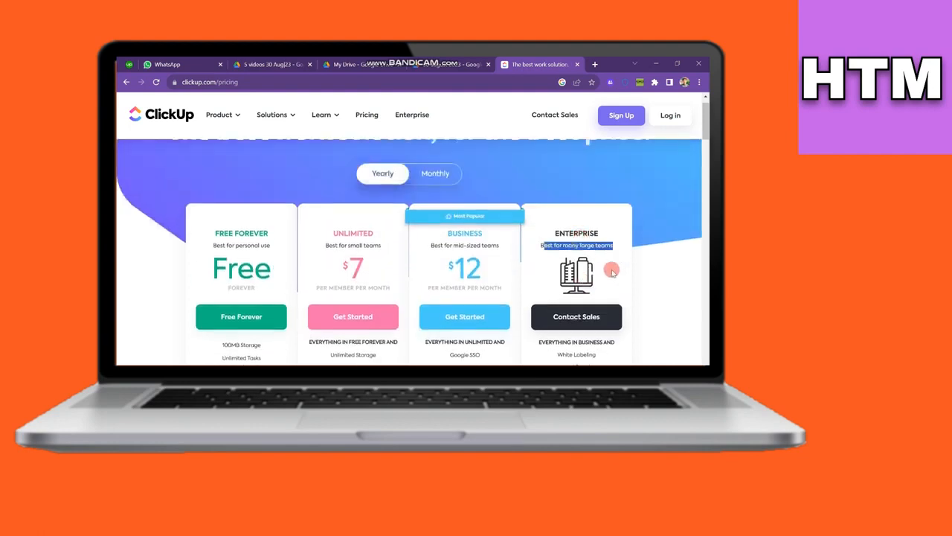
{"action": "scroll", "scroll_direction": "down", "scroll_amount": 3}
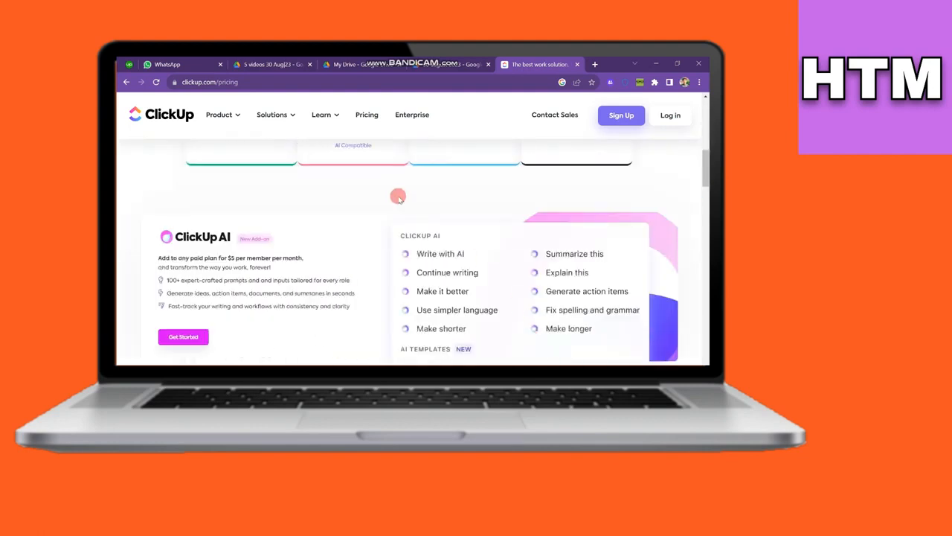
View the Enterprise landing page and highlight the start of its description
{"action": "left_click", "coordinate": [412, 114]}
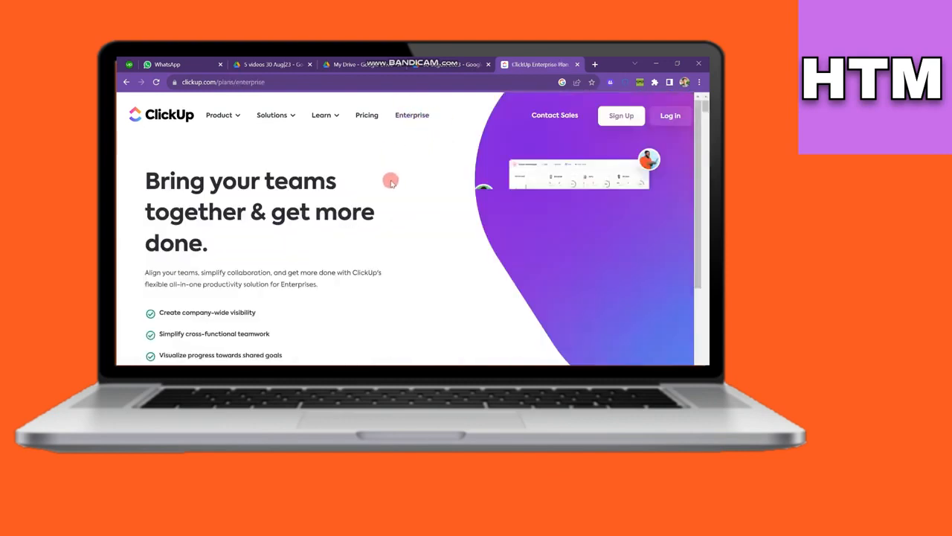
{"action": "scroll", "scroll_direction": "down", "scroll_amount": 3}
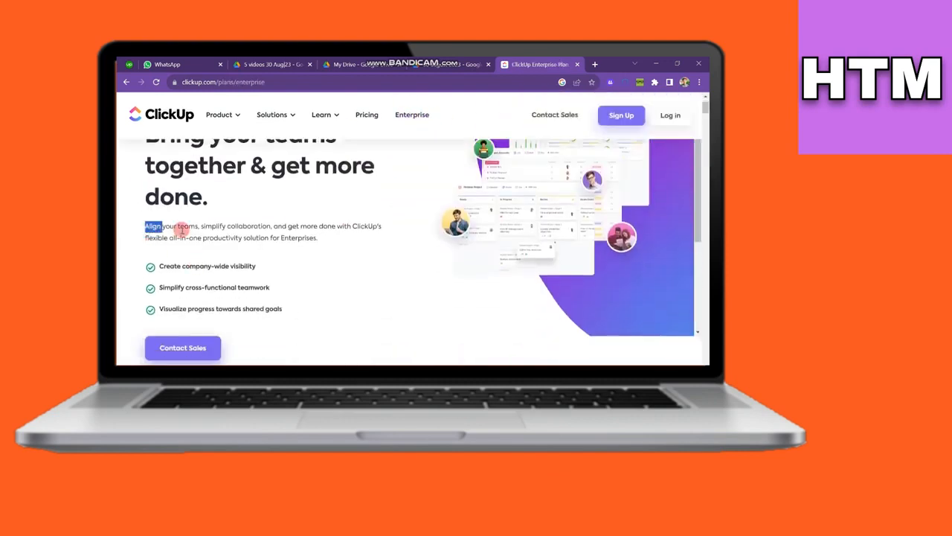
{"action": "left_click_drag", "start_coordinate": [155, 226], "coordinate": [186, 265]}
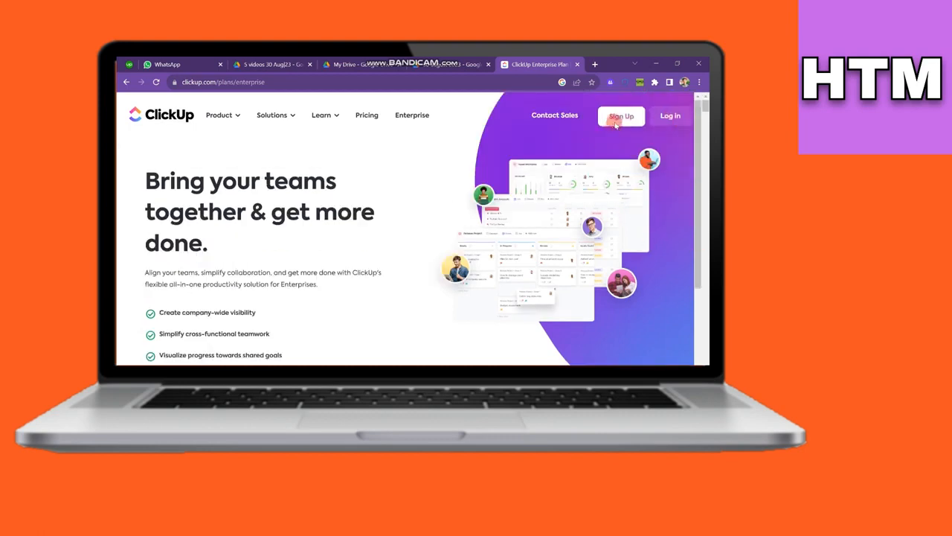
Sign up with email, name and password, then verify the emailed confirmation code
{"action": "left_click", "coordinate": [621, 116]}
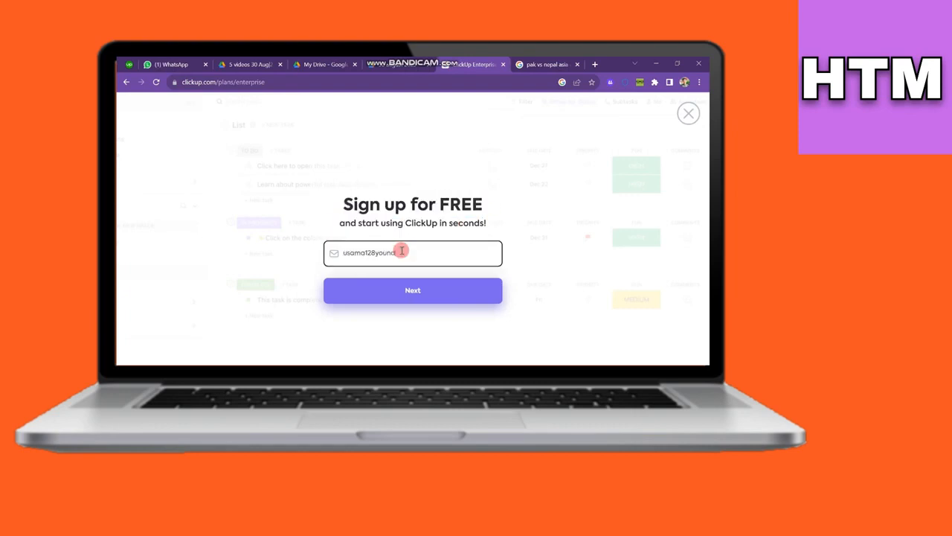
{"action": "left_click", "coordinate": [412, 290]}
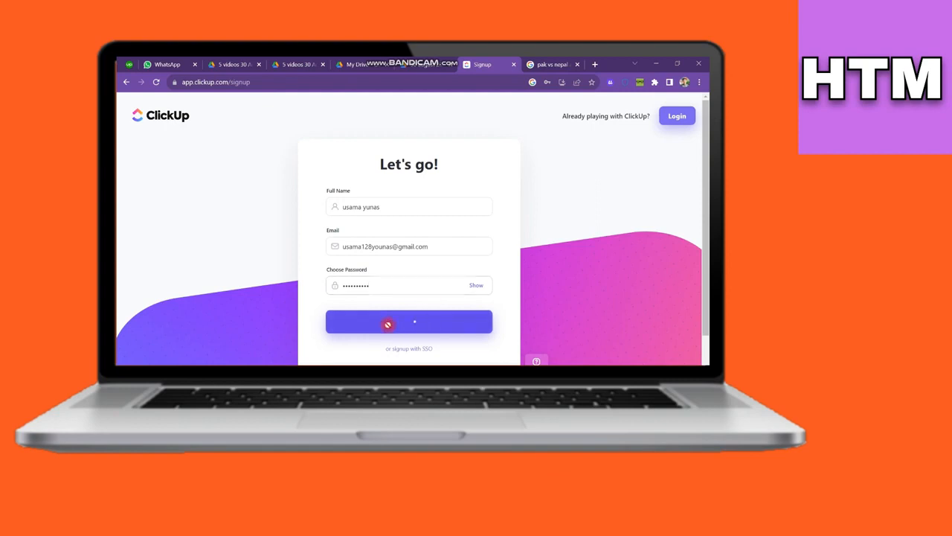
{"action": "left_click", "coordinate": [407, 322]}
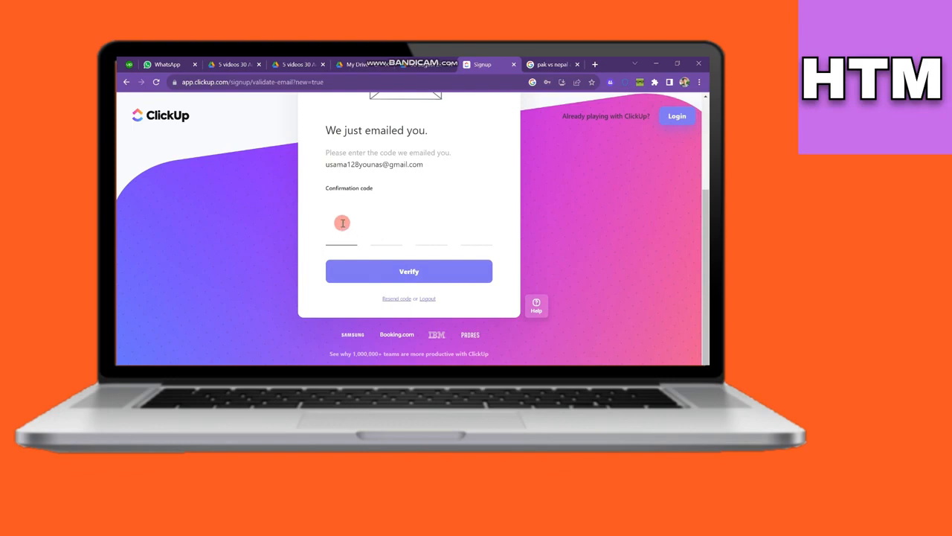
{"action": "type", "text": "96"}
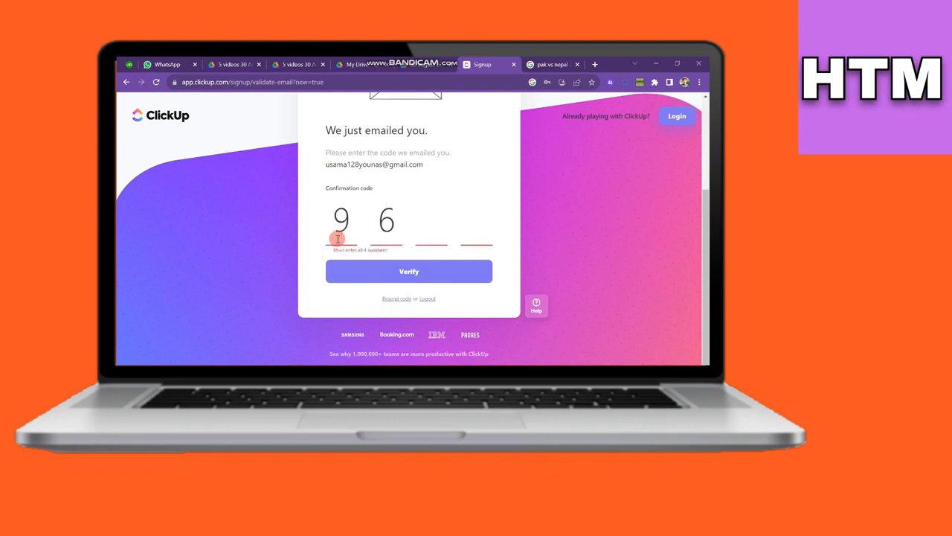
{"action": "left_click", "coordinate": [407, 271]}
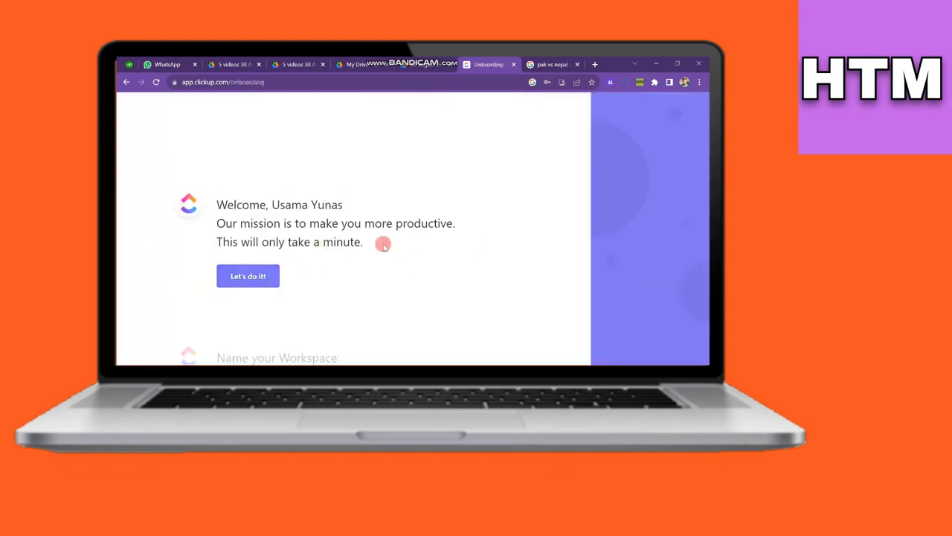
Accept the suggested workspace name and default avatar, answer the tools question and finish
{"action": "left_click", "coordinate": [247, 275]}
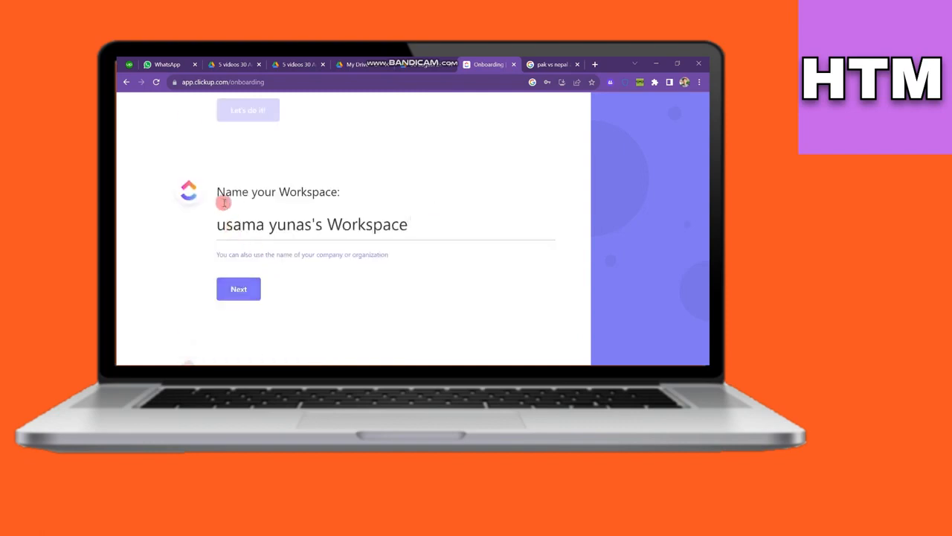
{"action": "left_click", "coordinate": [238, 288]}
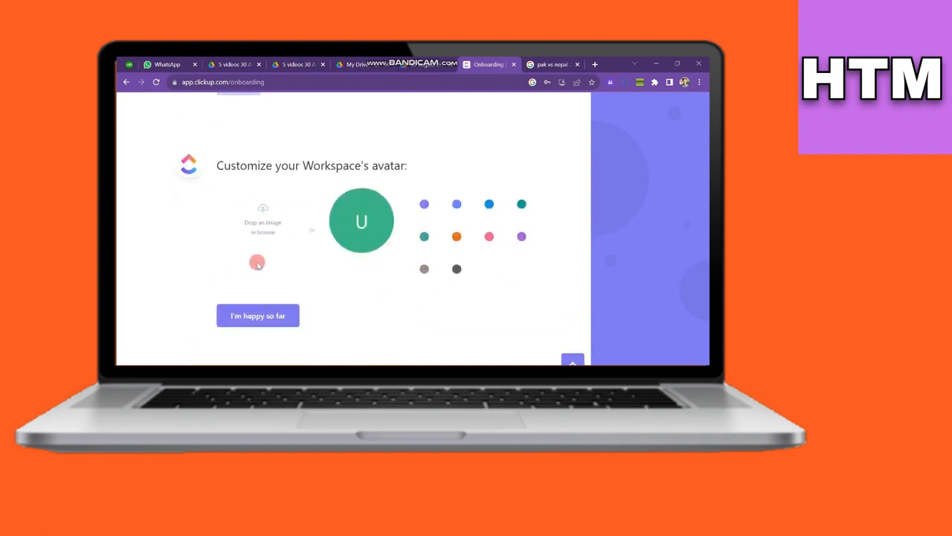
{"action": "left_click", "coordinate": [257, 315]}
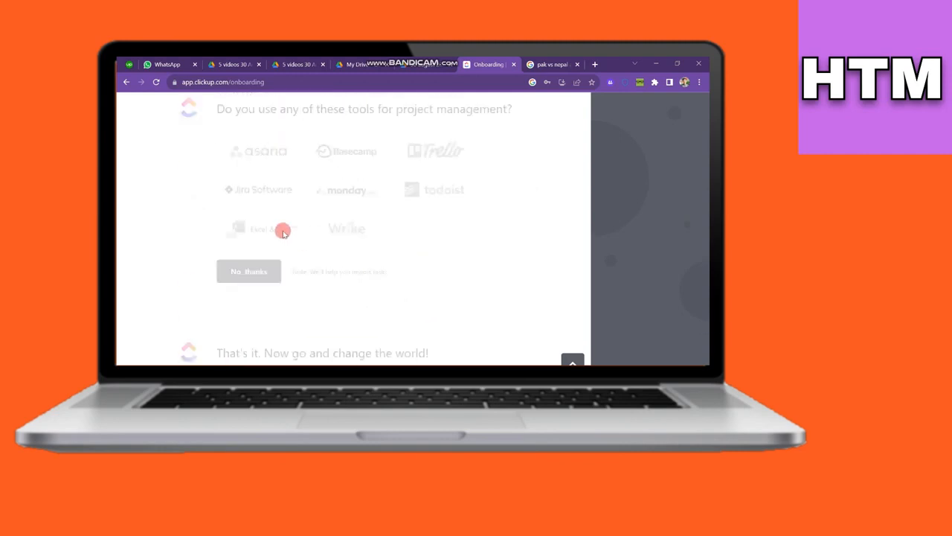
{"action": "left_click", "coordinate": [259, 229]}
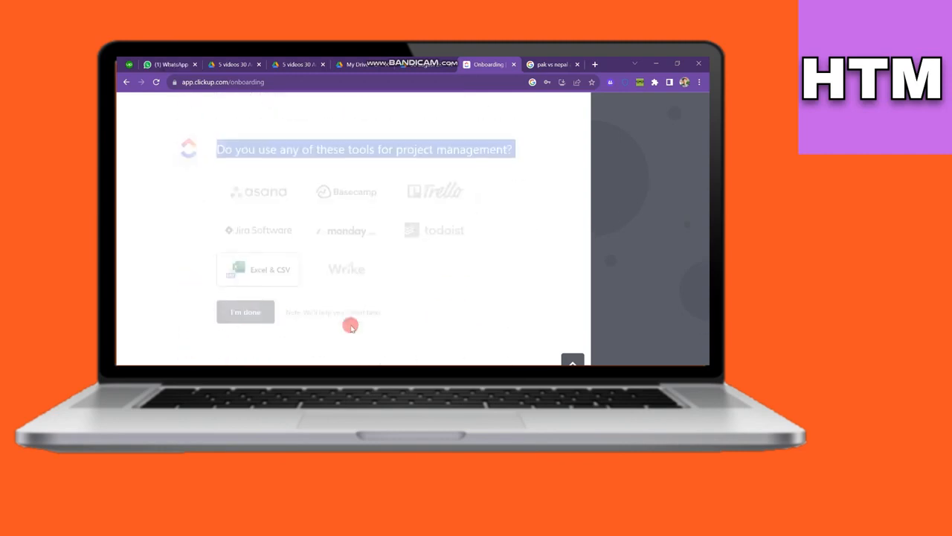
{"action": "left_click", "coordinate": [246, 312]}
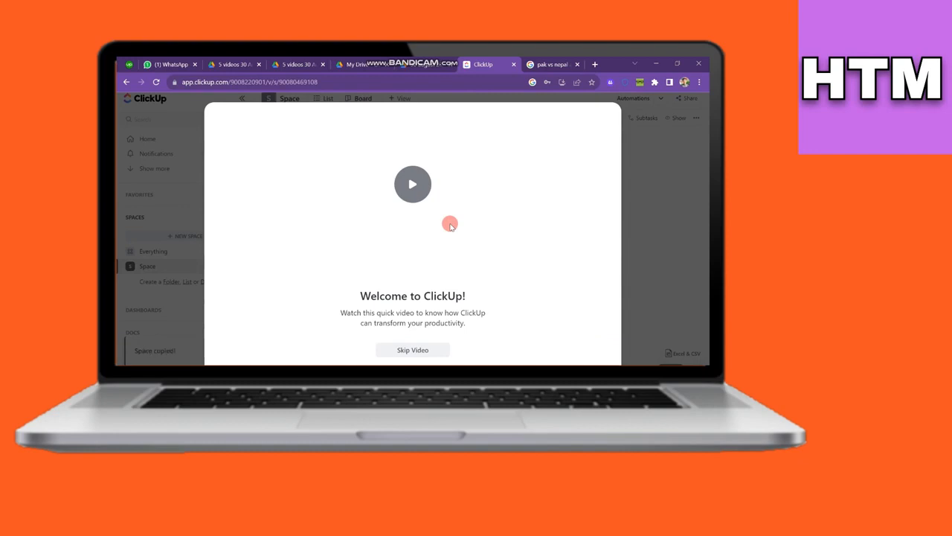
Skip the welcome video and go to the Goals page from the sidebar
{"action": "left_click", "coordinate": [414, 350]}
{"action": "type", "text": "complet task before"}
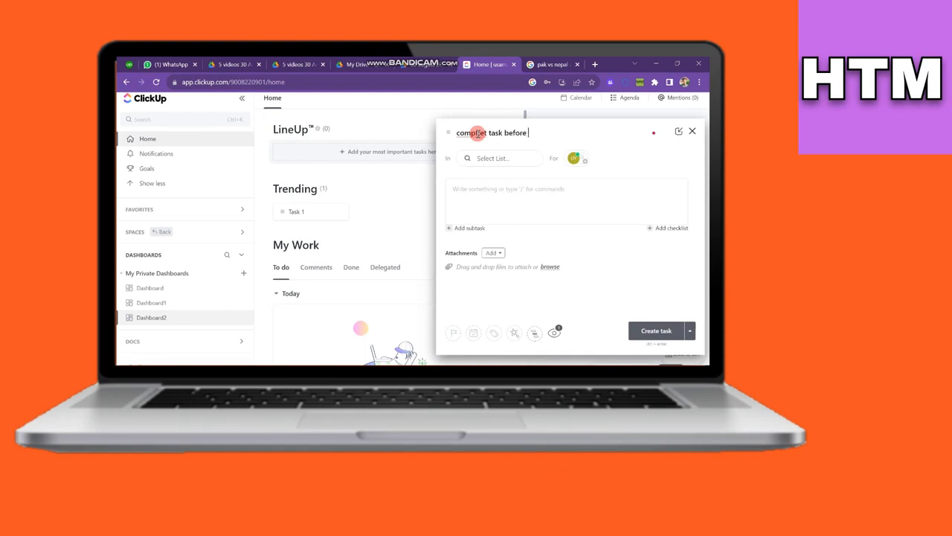
{"action": "left_click", "coordinate": [146, 174]}
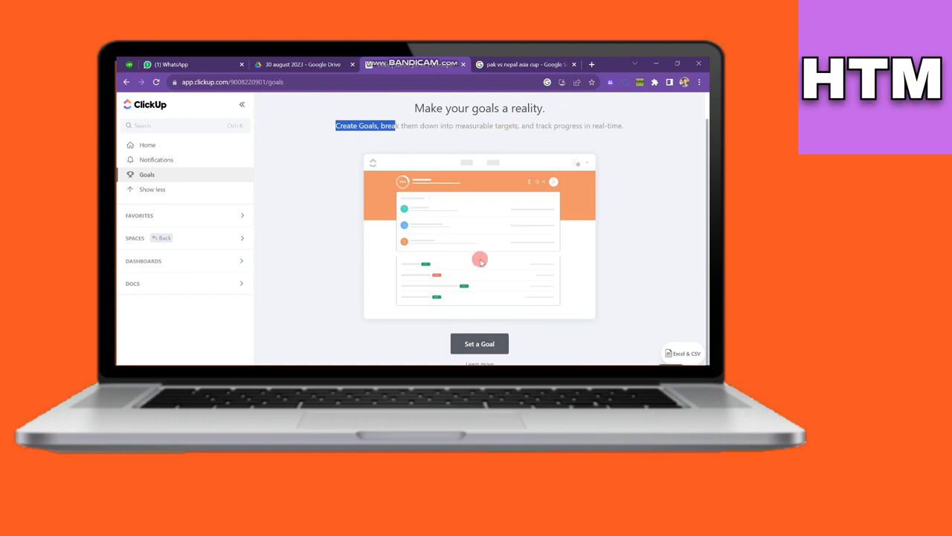
Create a goal named 'usa' with an access setting and description 'juo', then save it
{"action": "left_click", "coordinate": [479, 342]}
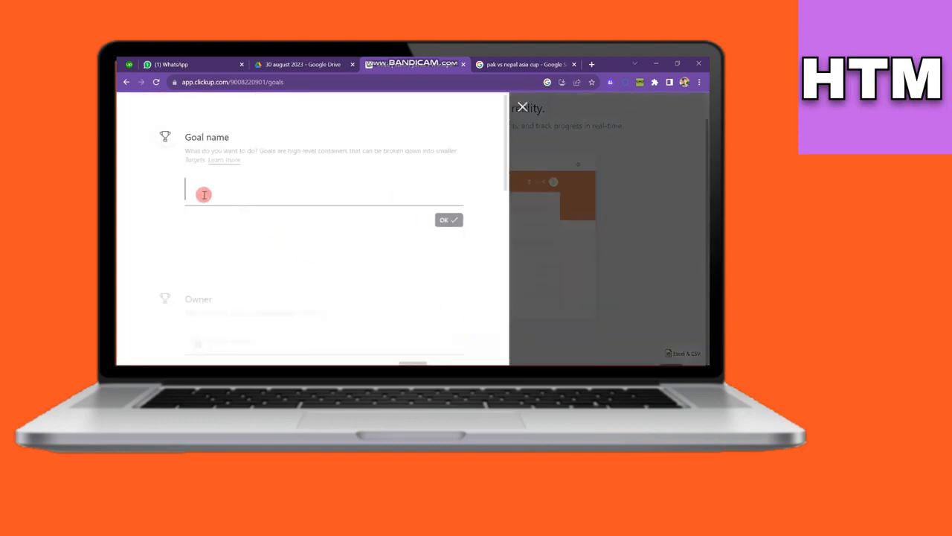
{"action": "type", "text": "usa"}
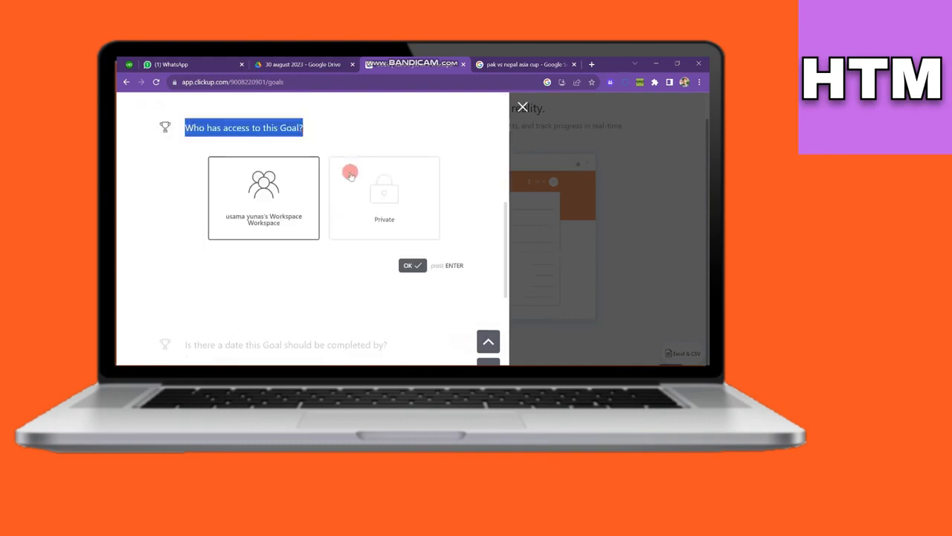
{"action": "left_click", "coordinate": [384, 196]}
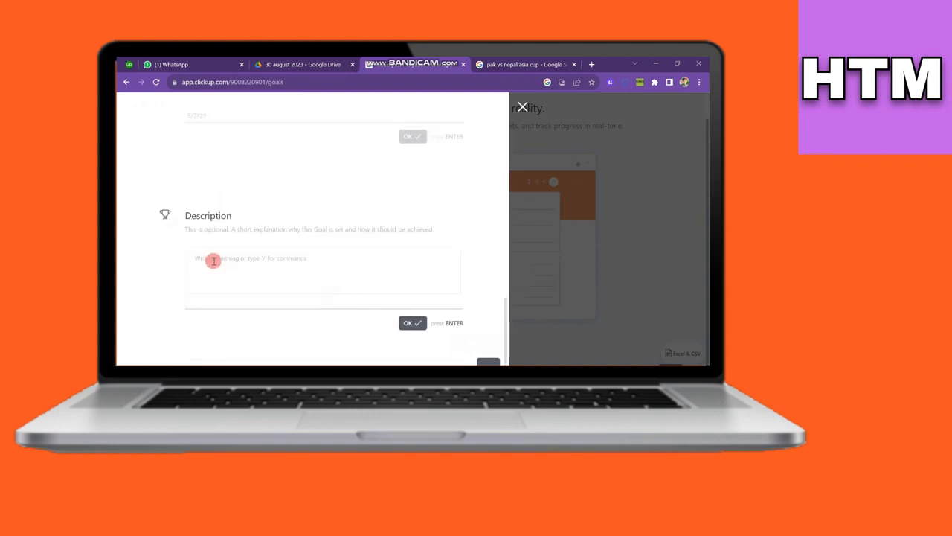
{"action": "type", "text": "juo"}
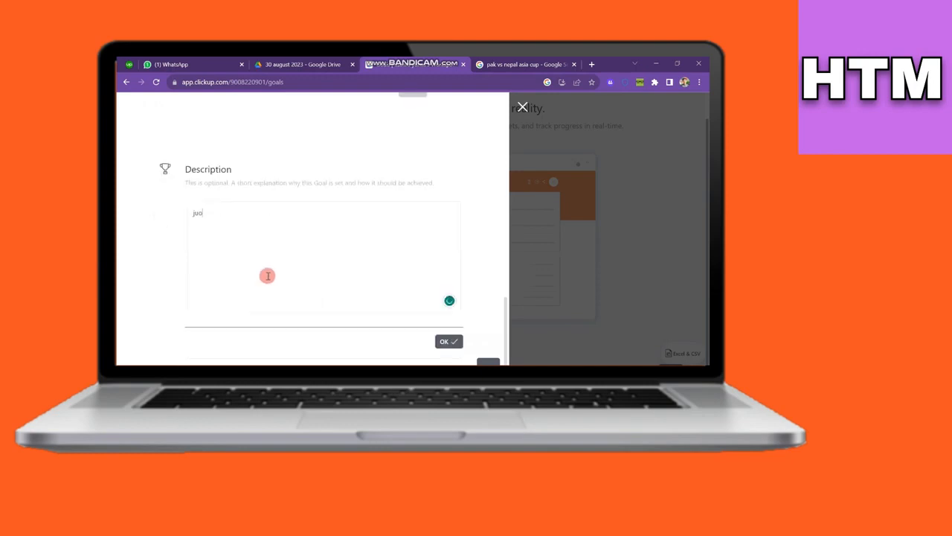
{"action": "left_click", "coordinate": [443, 340]}
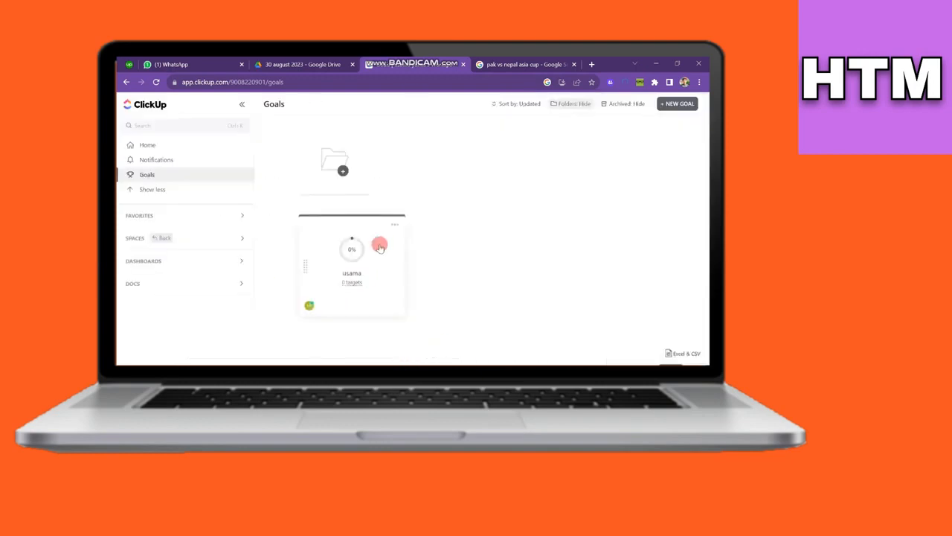
Open the new goal, close its target setup unsaved, and start a new task from Home
{"action": "left_click", "coordinate": [351, 250]}
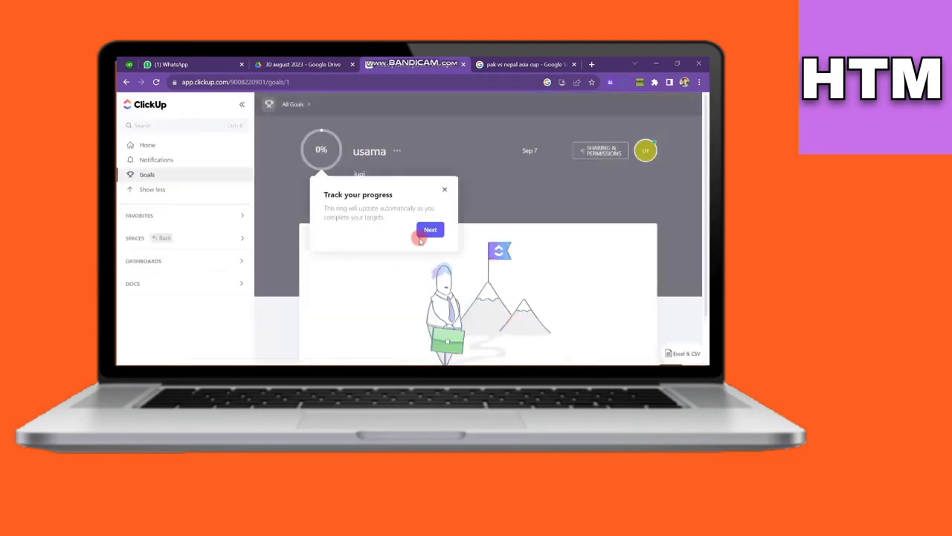
{"action": "left_click", "coordinate": [431, 230]}
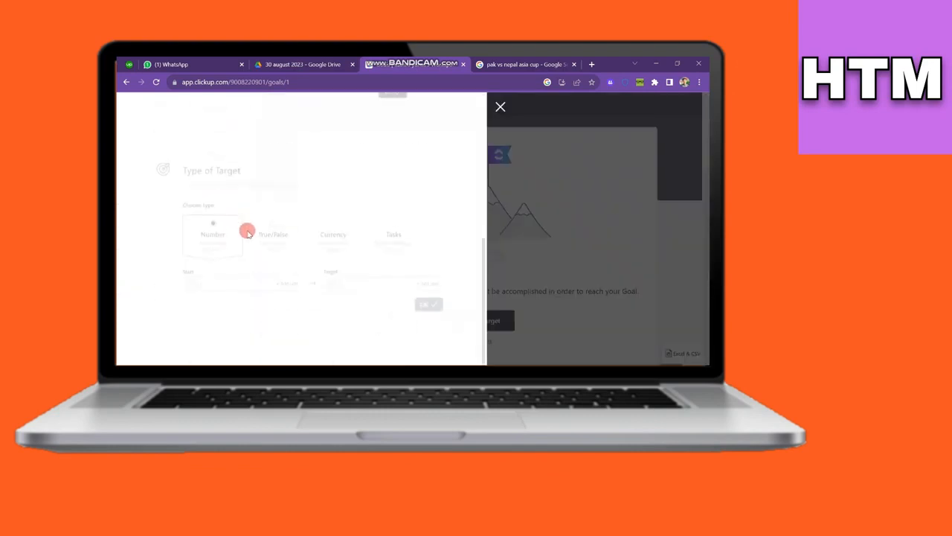
{"action": "left_click", "coordinate": [500, 108]}
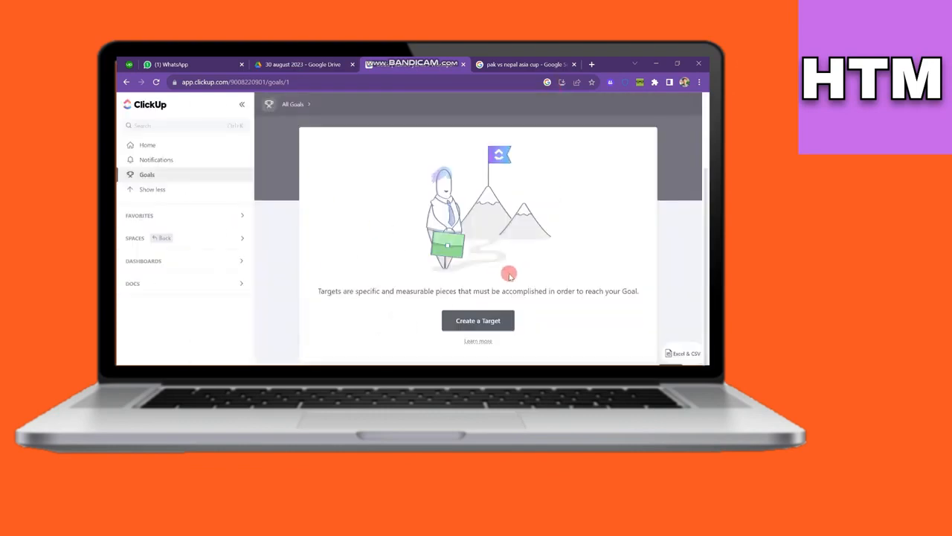
{"action": "mouse_move", "coordinate": [335, 268]}
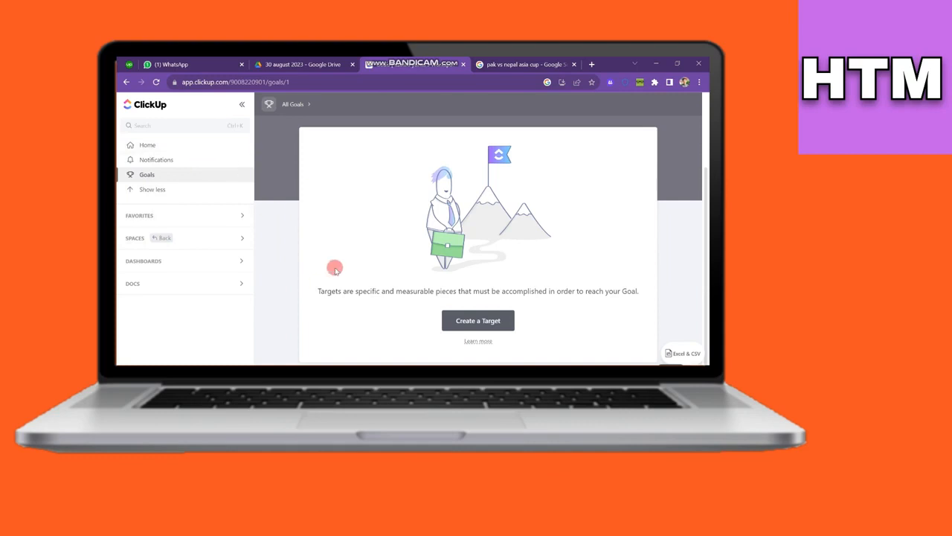
{"action": "left_click", "coordinate": [147, 138]}
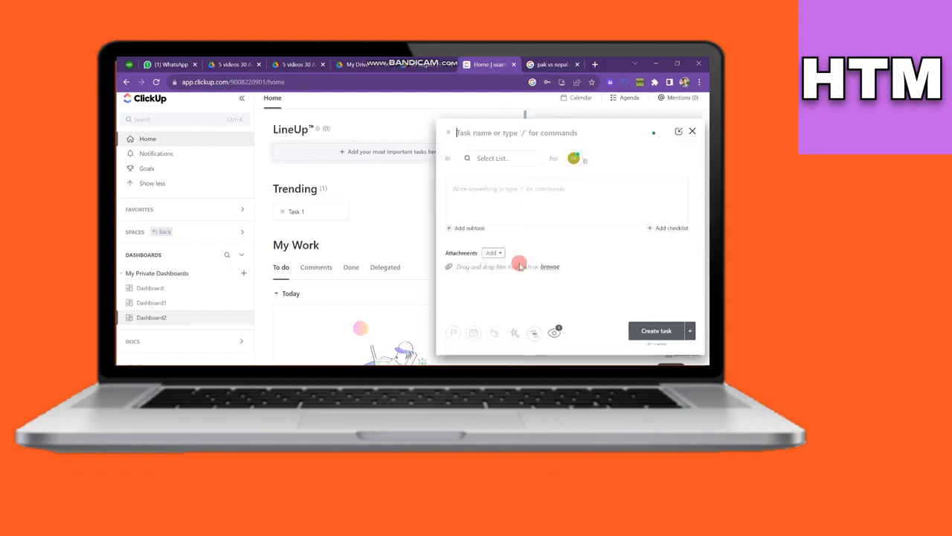
Name the task 'complete the task before 6 pm', put it in Project 1 and assign it to me
{"action": "type", "text": "complet task before 6"}
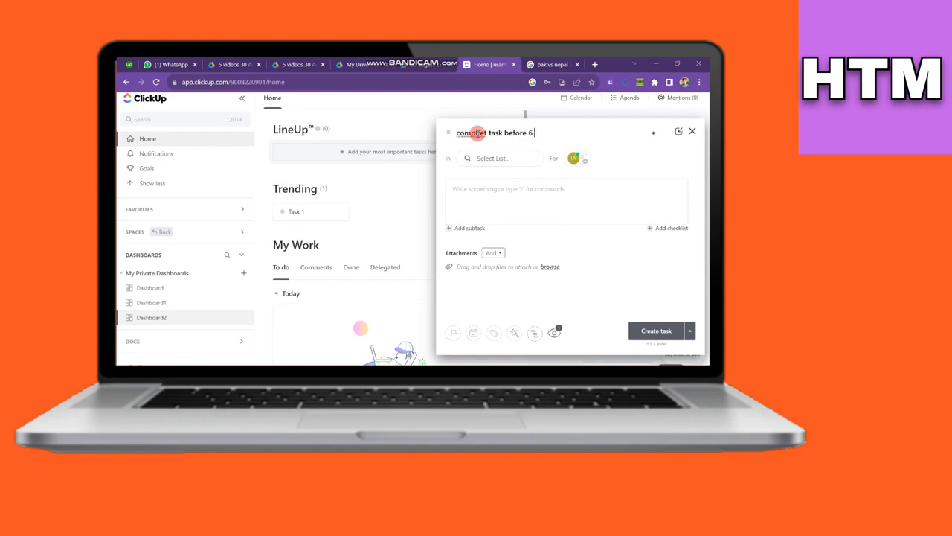
{"action": "left_click", "coordinate": [493, 158]}
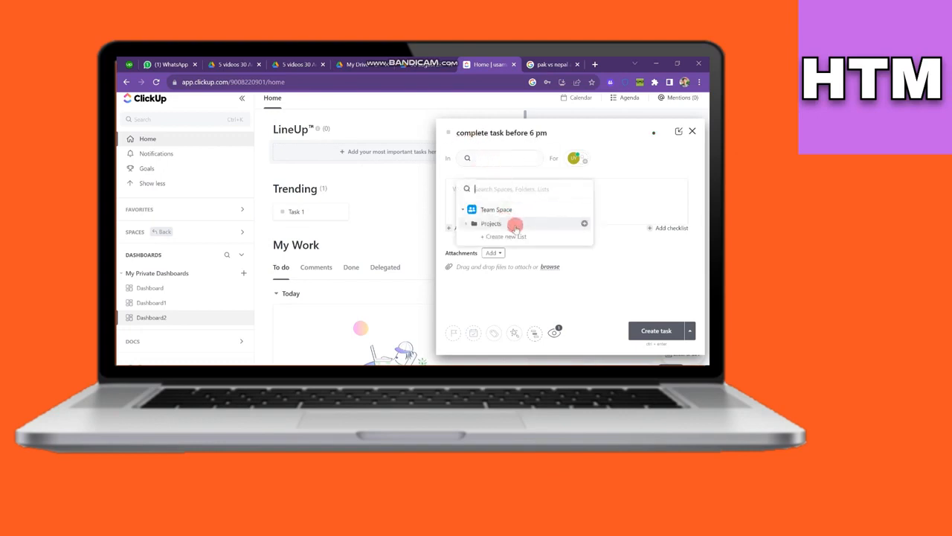
{"action": "left_click", "coordinate": [491, 223]}
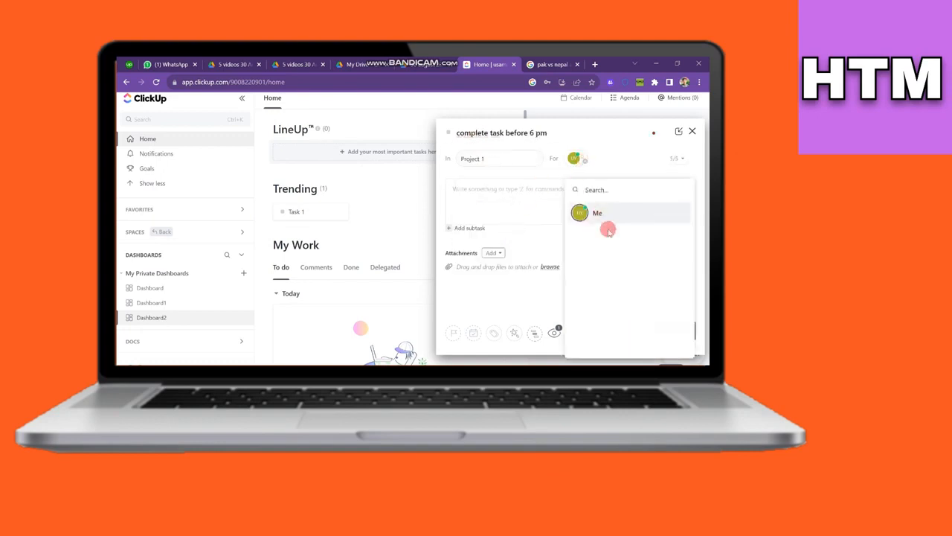
{"action": "left_click", "coordinate": [598, 213]}
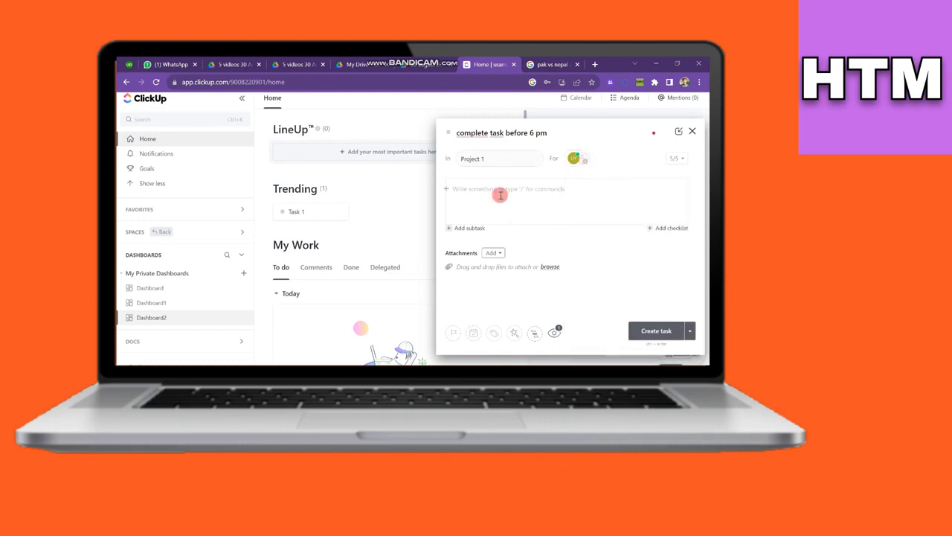
Add a subtask about order details and remove the extra empty subtask
{"action": "left_click", "coordinate": [468, 228]}
{"action": "type", "text": "give me detils of that "}
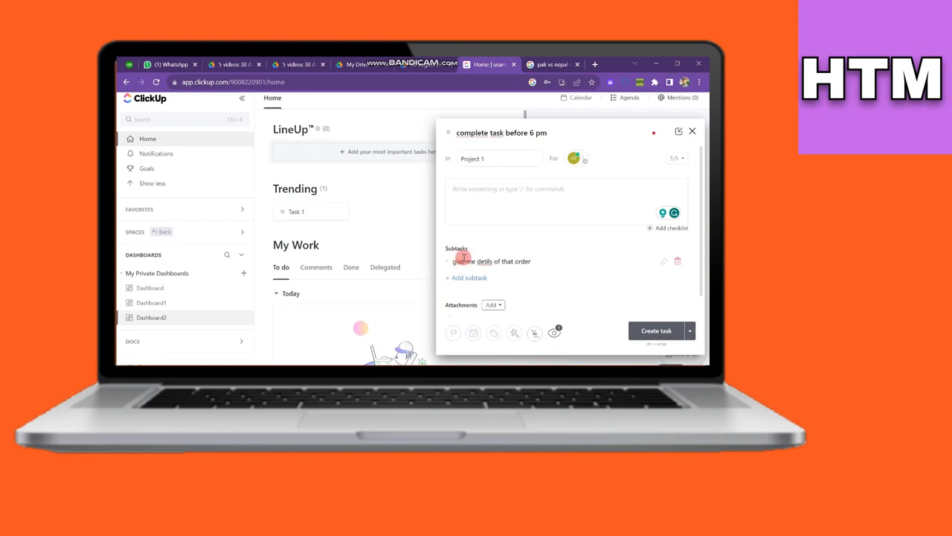
{"action": "type", "text": "ordeer"}
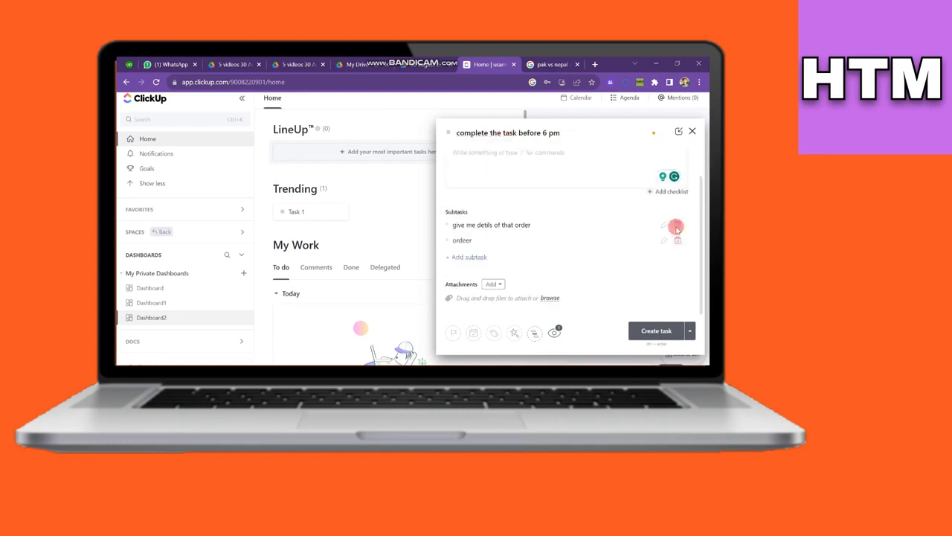
{"action": "left_click", "coordinate": [677, 229]}
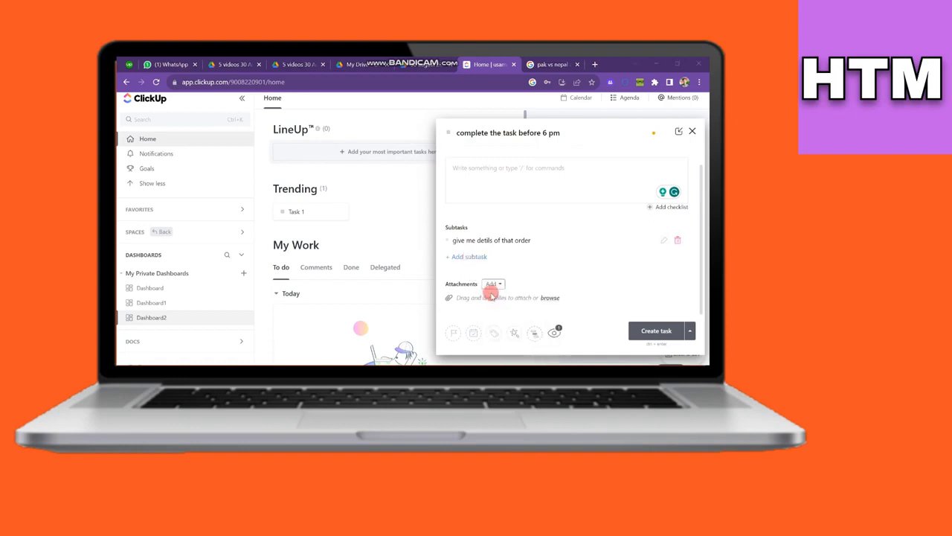
Attach a file from Downloads to the new task, leaving it uploading
{"action": "left_click", "coordinate": [550, 297]}
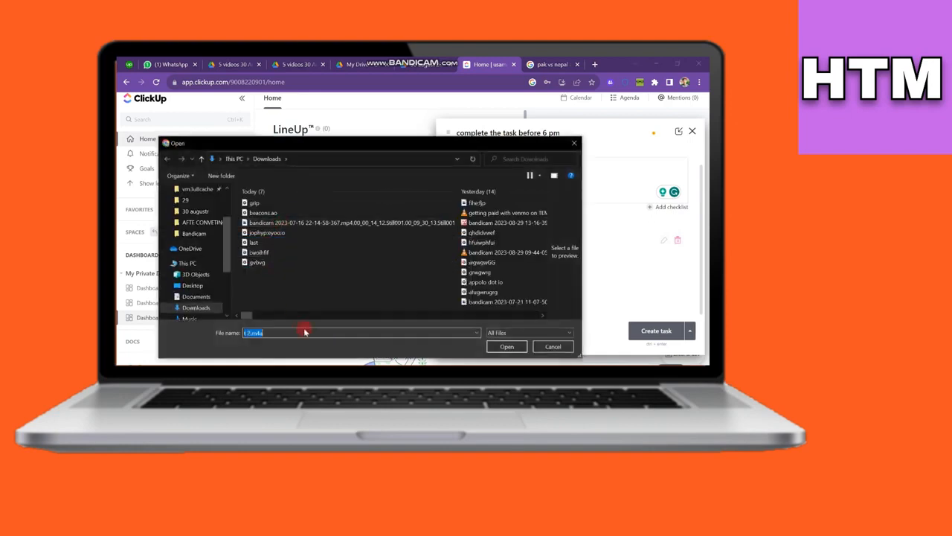
{"action": "left_click", "coordinate": [506, 345]}
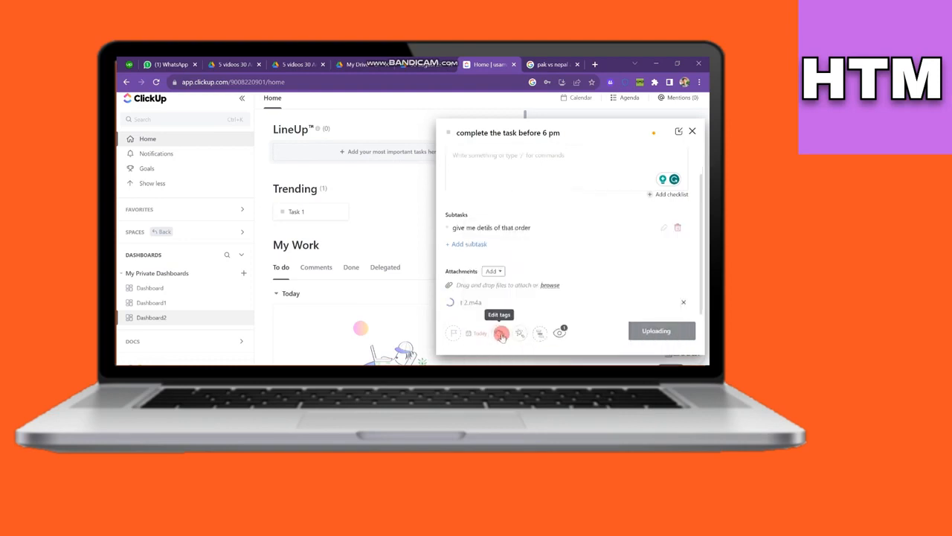
{"action": "left_click", "coordinate": [481, 333]}
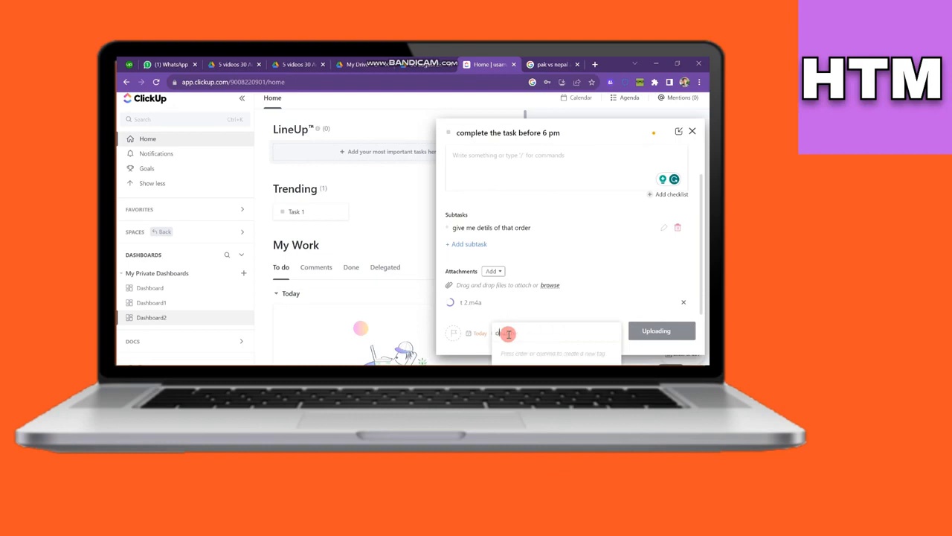